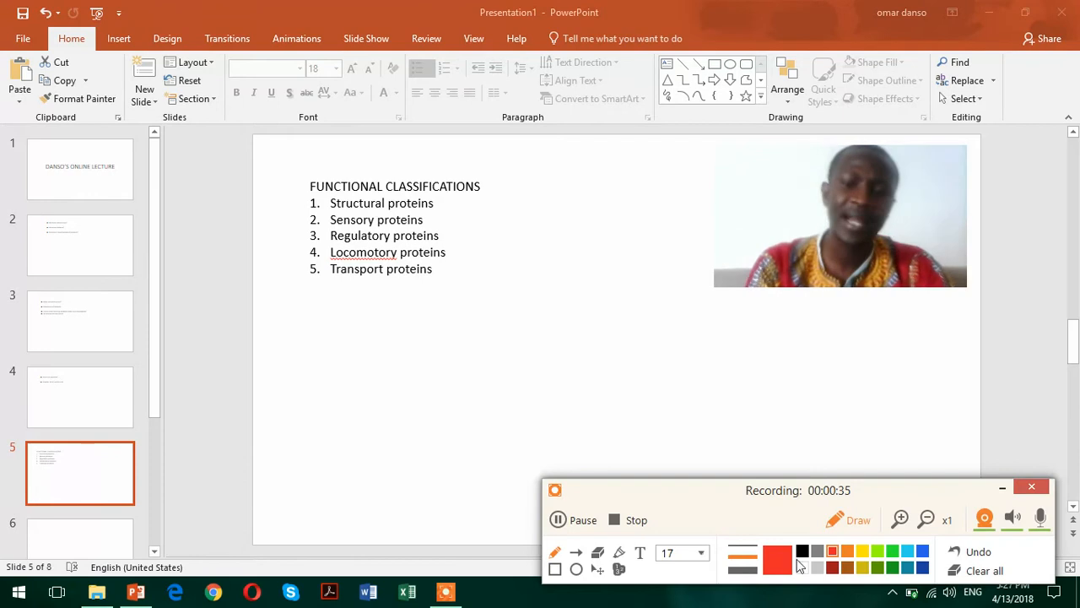
{"action": "mouse_move", "coordinate": [784, 567]}
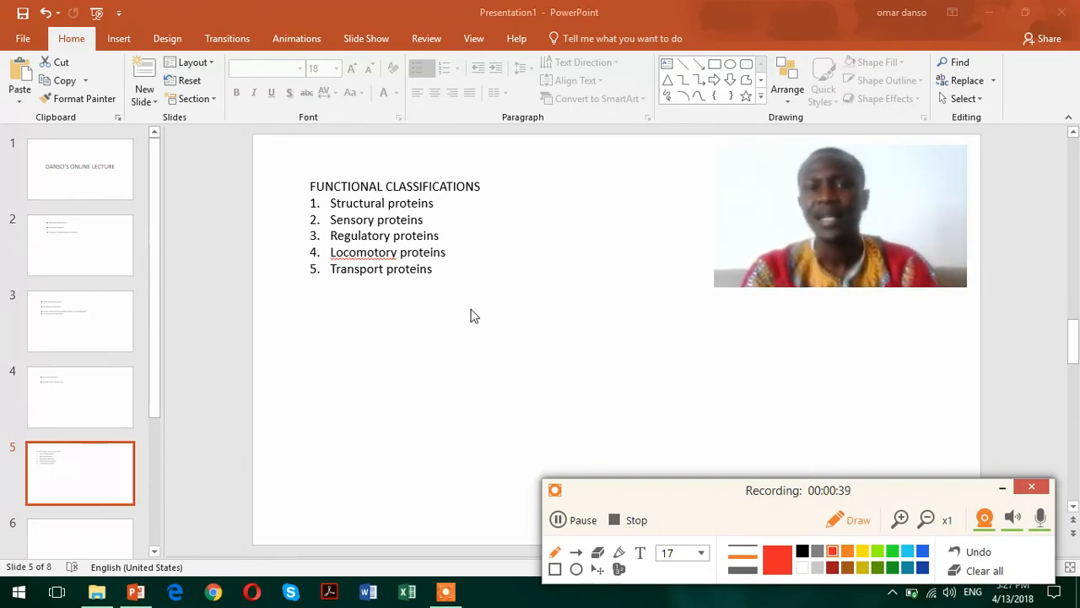
{"action": "mouse_move", "coordinate": [669, 492]}
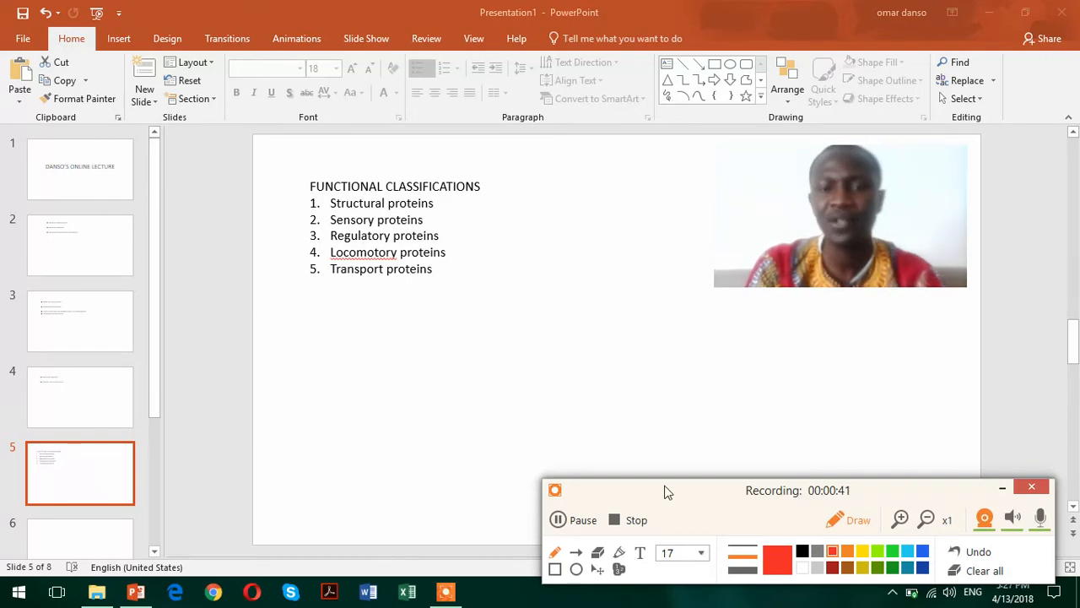
- Minimize the recorder controls and start the slideshow from slide 5
{"action": "left_click", "coordinate": [1003, 490]}
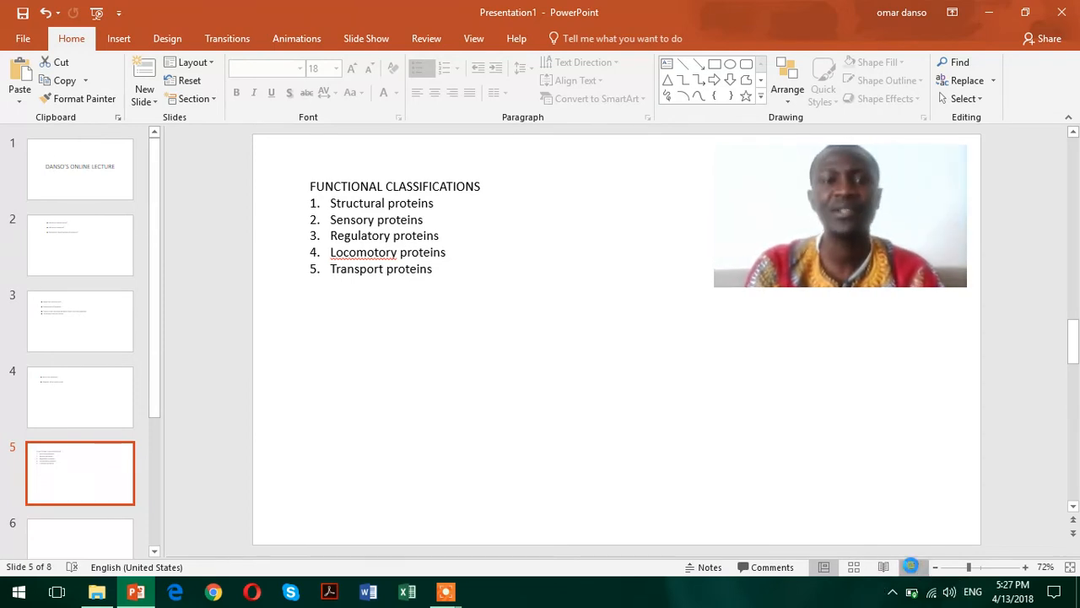
{"action": "key", "text": "F5"}
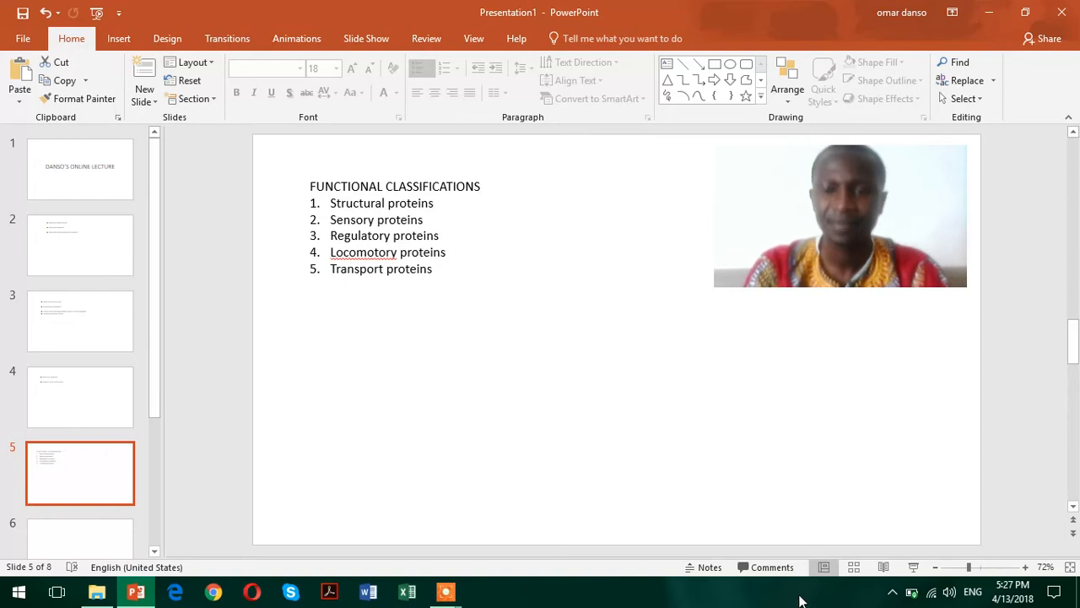
{"action": "mouse_move", "coordinate": [446, 591]}
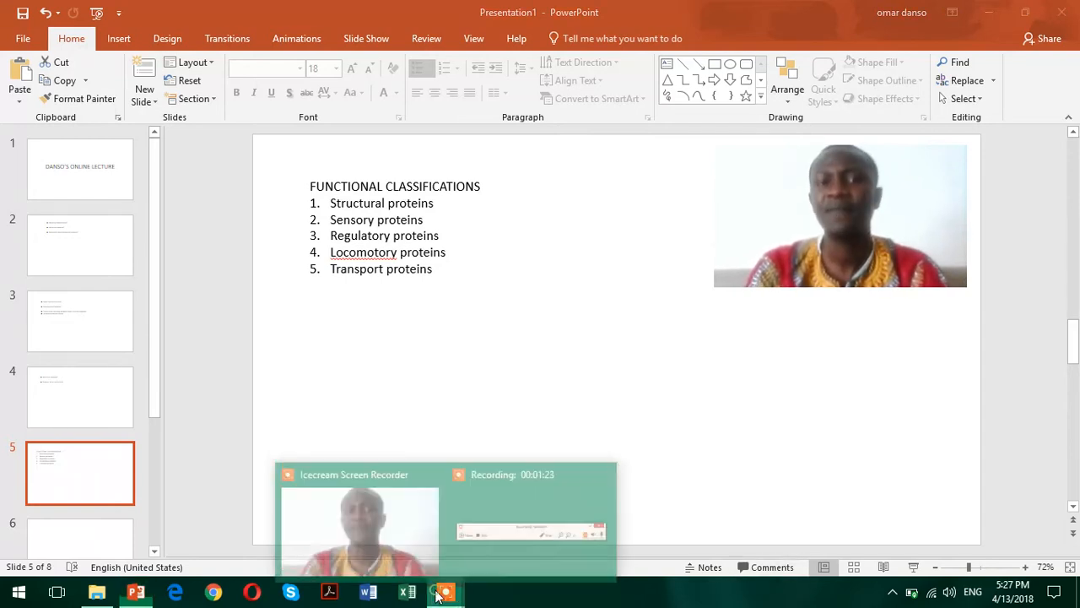
- Restore the recorder, start its red pen, and scribble across 'Sensory proteins'
{"action": "left_click", "coordinate": [446, 591]}
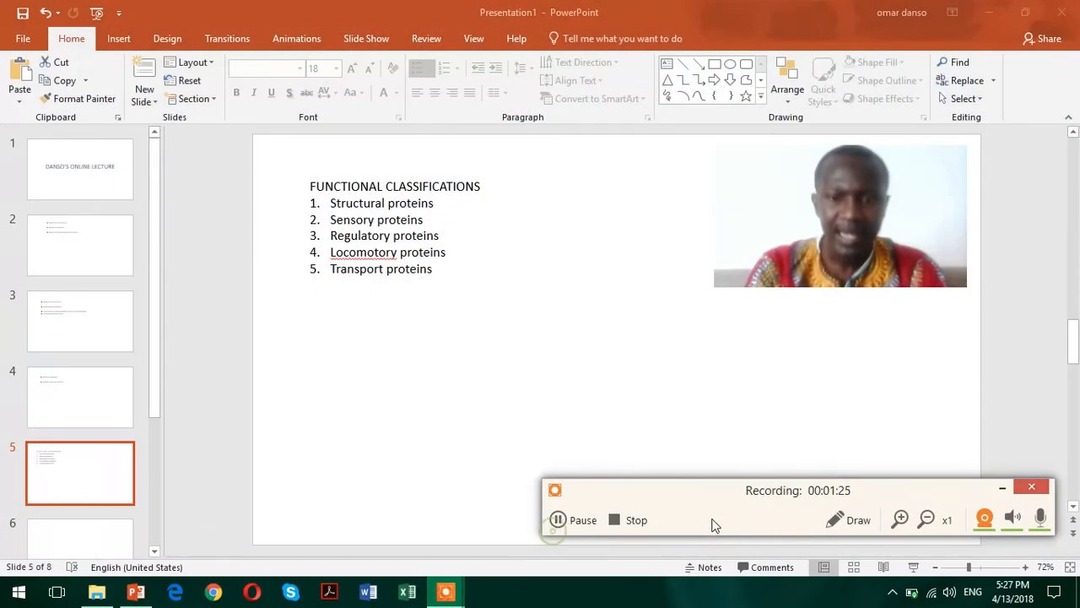
{"action": "left_click", "coordinate": [858, 520]}
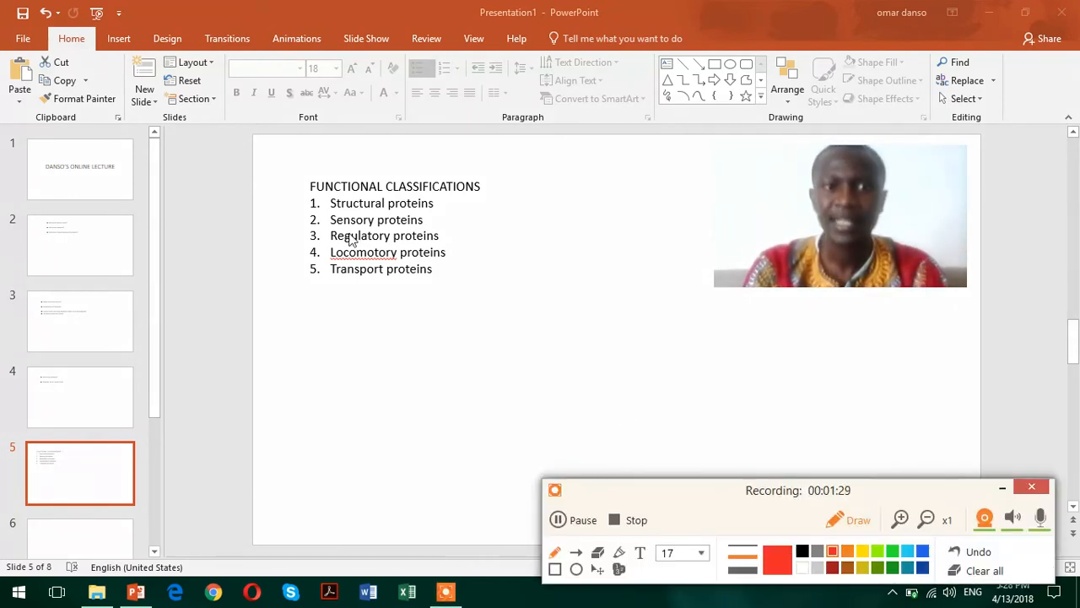
{"action": "left_click_drag", "start_coordinate": [318, 221], "coordinate": [435, 221]}
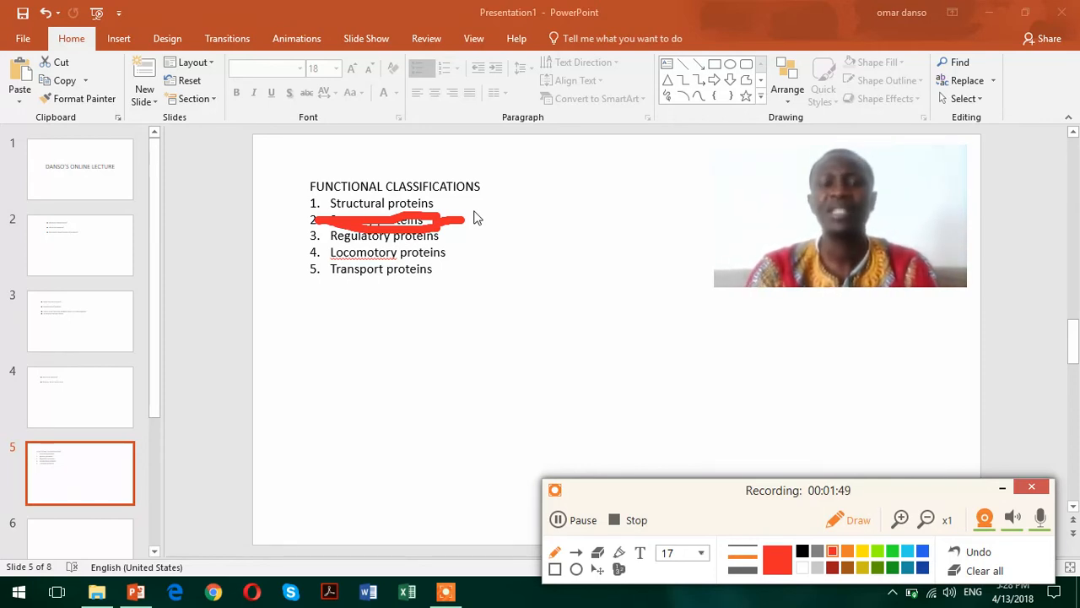
{"action": "mouse_move", "coordinate": [472, 228]}
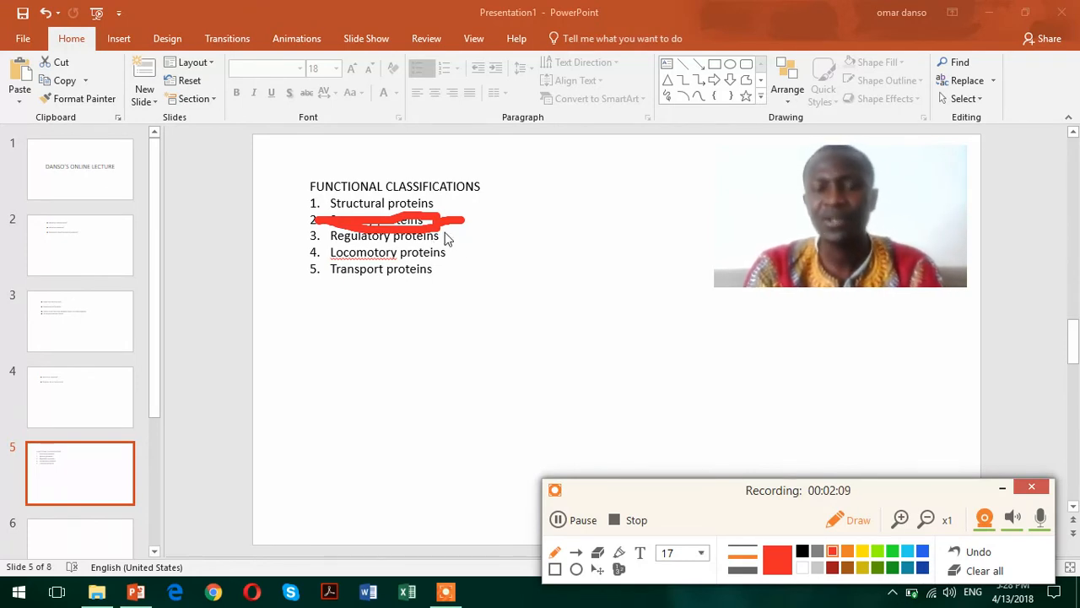
{"action": "mouse_move", "coordinate": [443, 240]}
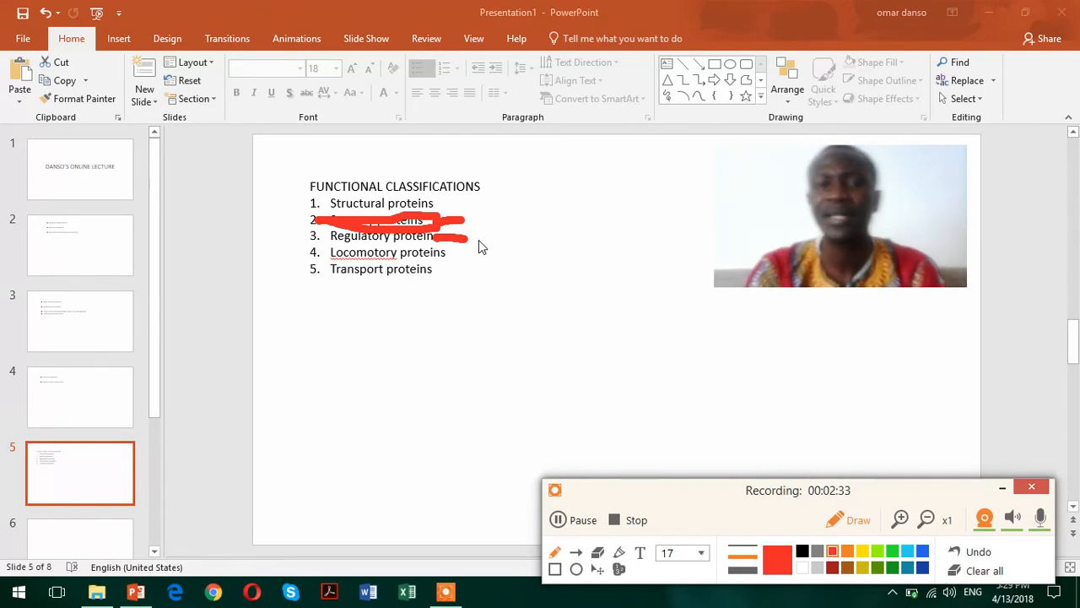
{"action": "mouse_move", "coordinate": [471, 243]}
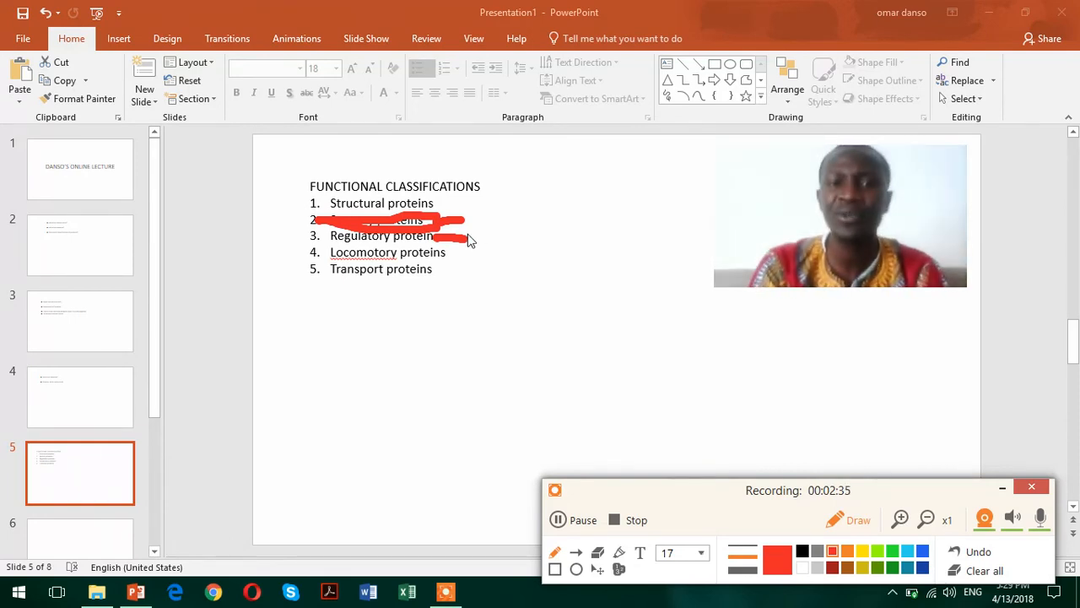
- Draw red loops around the Regulatory, Locomotory and Transport items with a rising stroke to the right
{"action": "left_click_drag", "start_coordinate": [486, 250], "coordinate": [605, 168]}
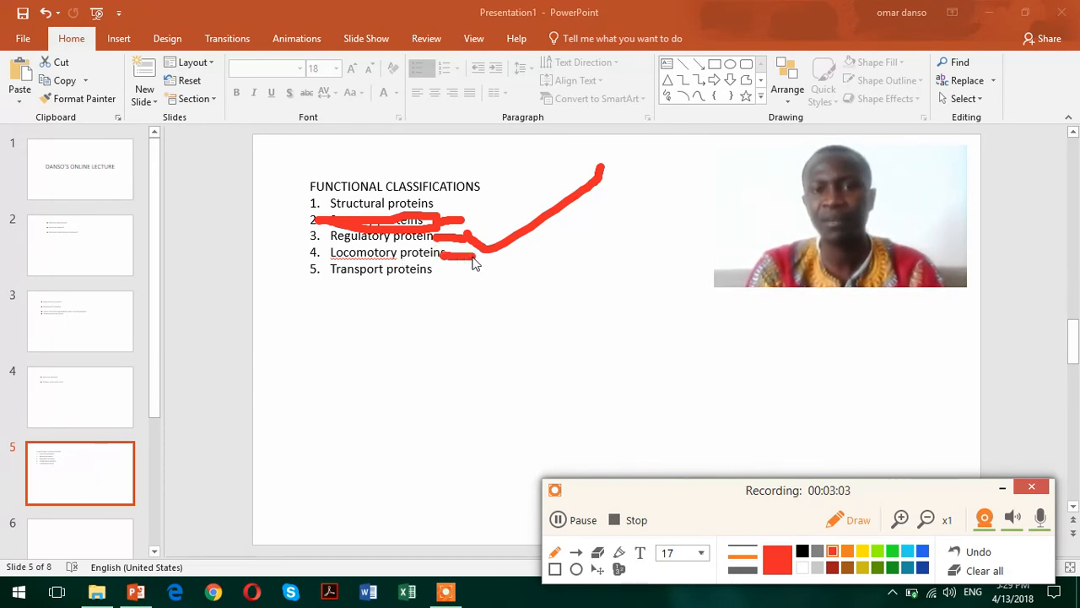
{"action": "left_click_drag", "start_coordinate": [476, 263], "coordinate": [608, 268]}
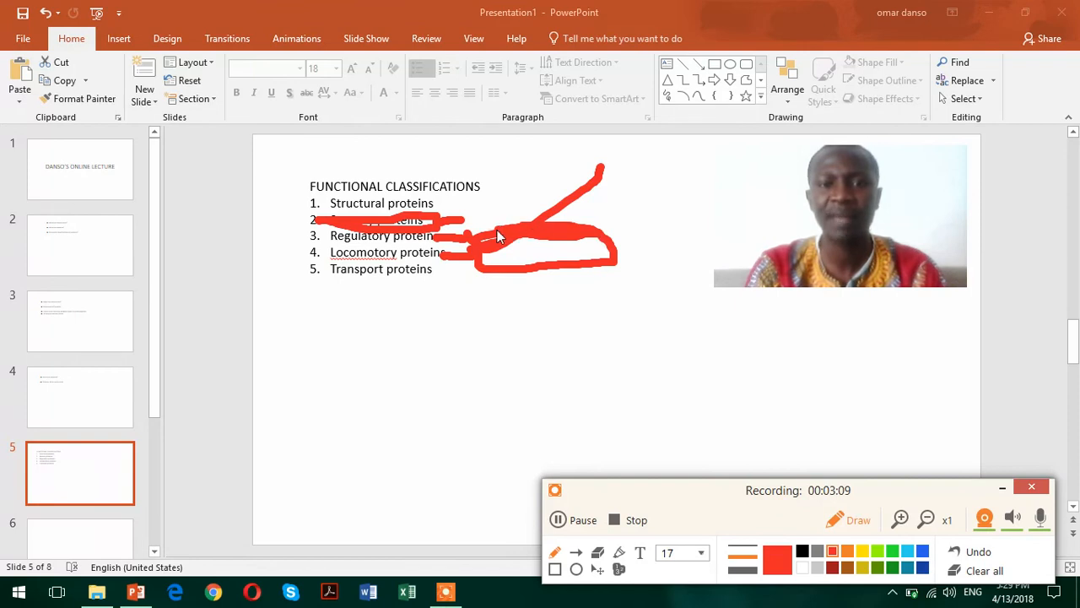
{"action": "left_click_drag", "start_coordinate": [473, 245], "coordinate": [616, 240]}
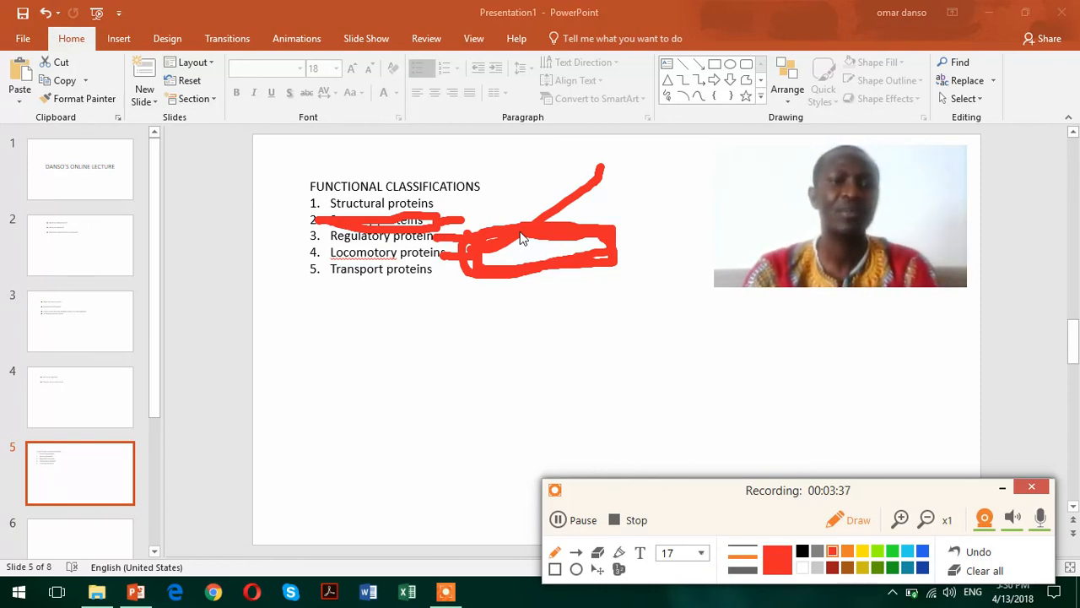
{"action": "mouse_move", "coordinate": [439, 274]}
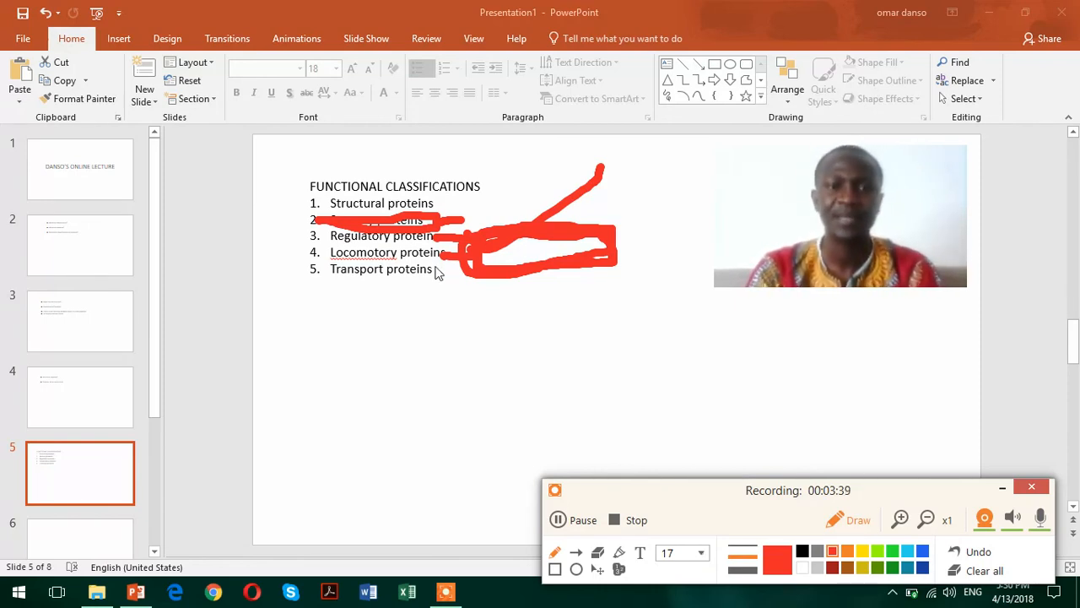
{"action": "left_click_drag", "start_coordinate": [436, 270], "coordinate": [520, 324]}
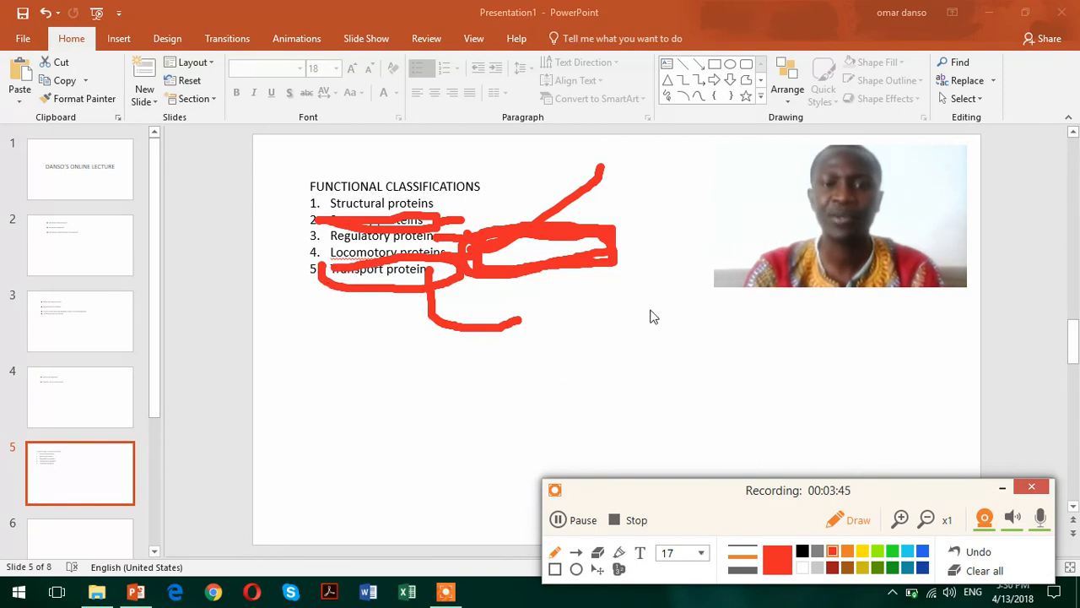
{"action": "mouse_move", "coordinate": [627, 313]}
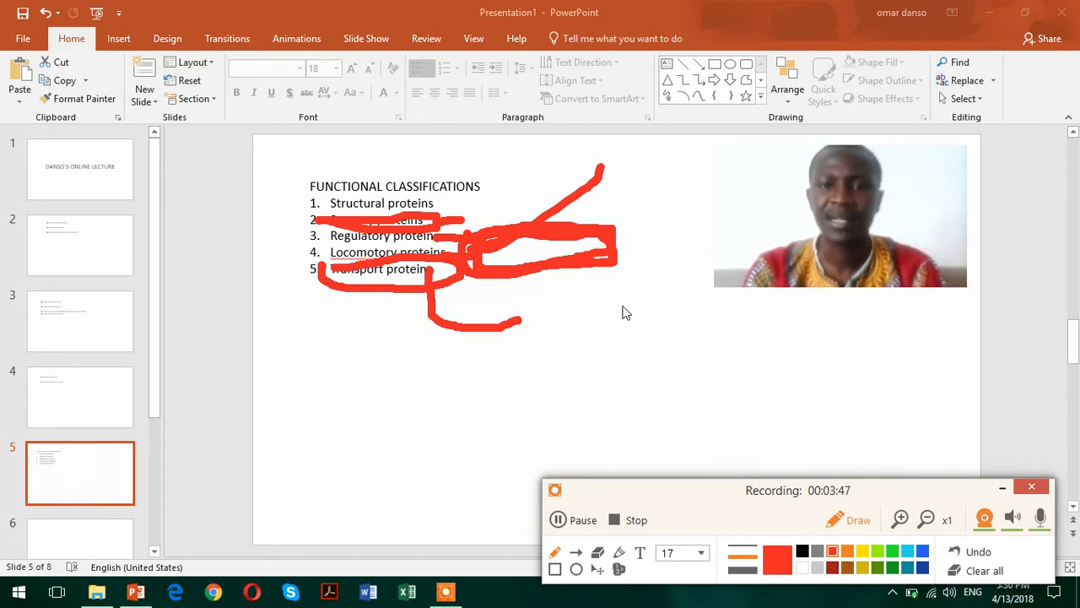
- Draw two parallel membrane lines with dots, a wavy inner layer, and proteins spanning across them
{"action": "left_click_drag", "start_coordinate": [622, 305], "coordinate": [861, 304]}
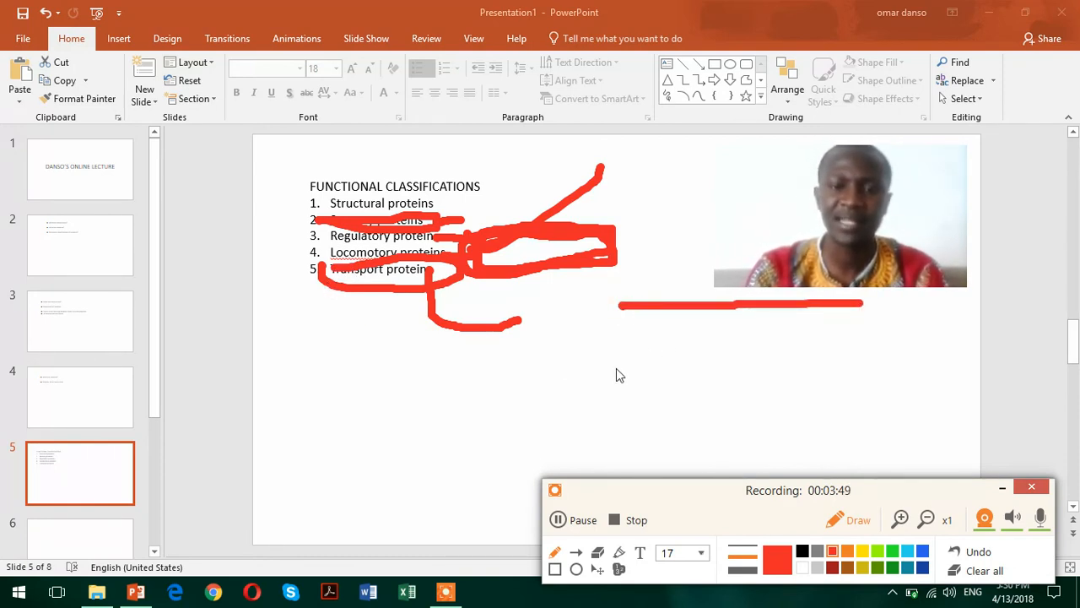
{"action": "left_click_drag", "start_coordinate": [615, 368], "coordinate": [878, 358]}
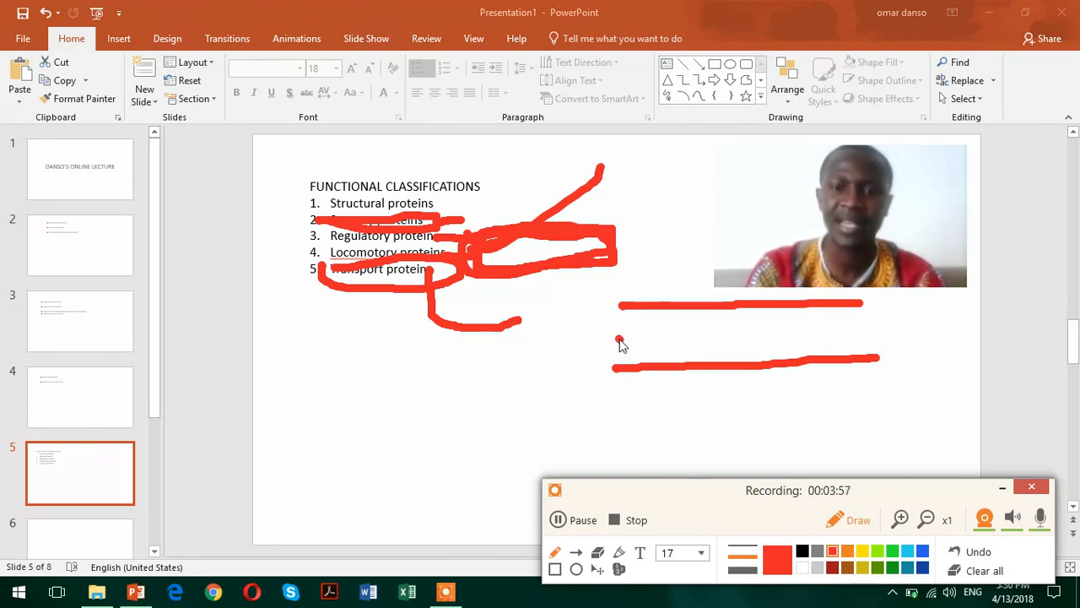
{"action": "left_click_drag", "start_coordinate": [621, 338], "coordinate": [723, 338]}
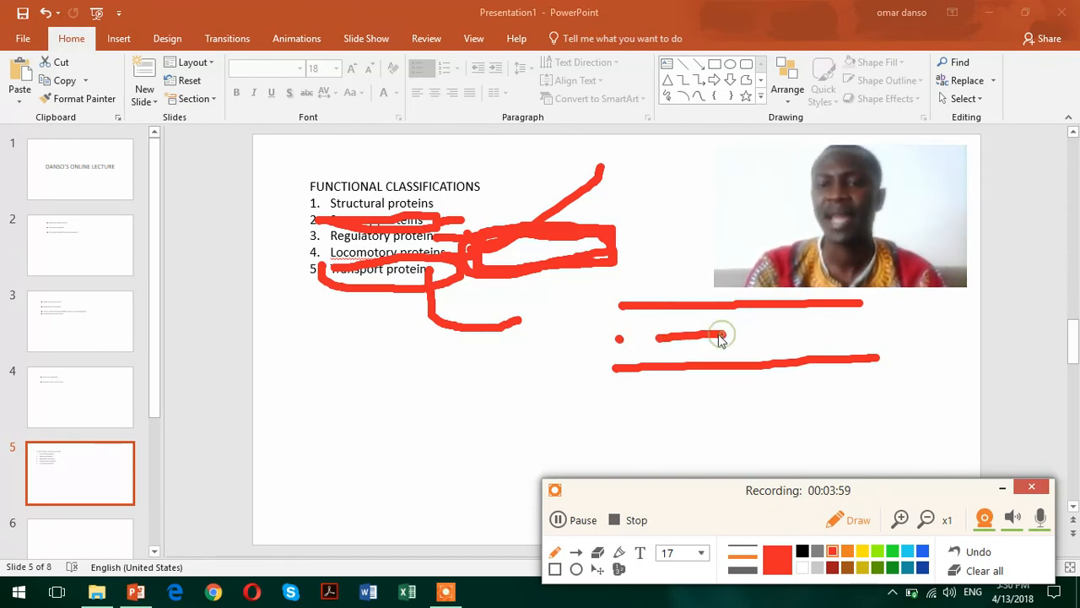
{"action": "left_click_drag", "start_coordinate": [606, 415], "coordinate": [773, 428]}
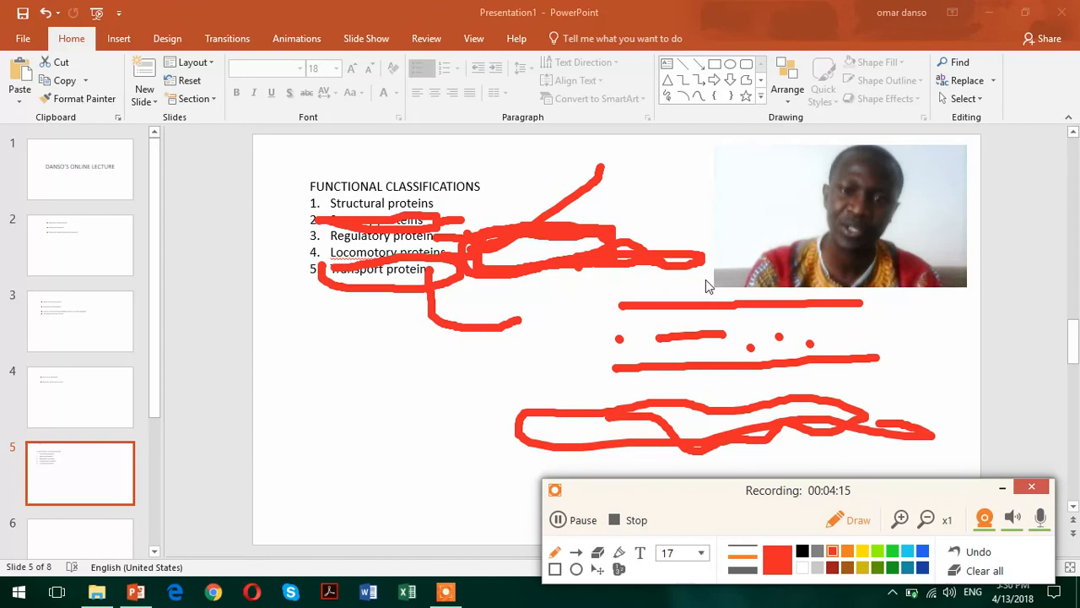
{"action": "mouse_move", "coordinate": [739, 358]}
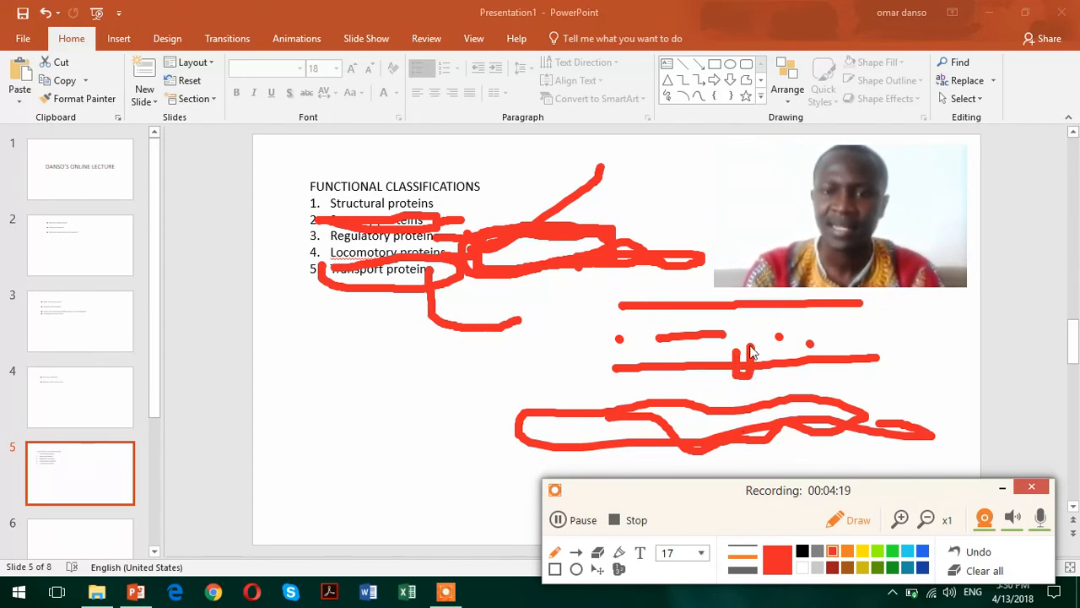
{"action": "left_click_drag", "start_coordinate": [751, 350], "coordinate": [739, 304]}
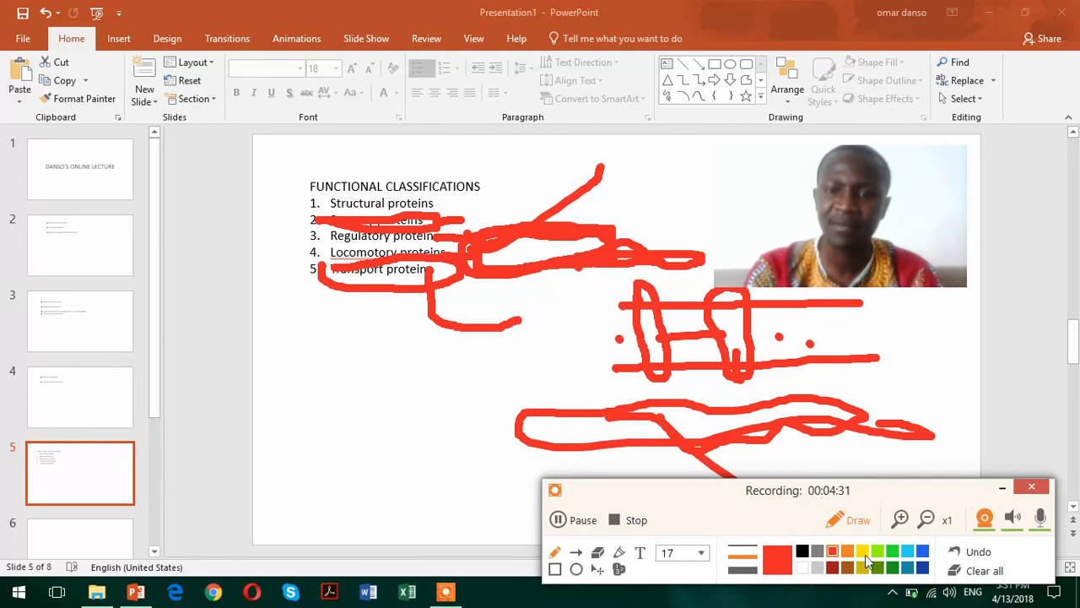
- Switch to yellow and draw a line and a downward arrow through the two membrane proteins
{"action": "left_click", "coordinate": [860, 552]}
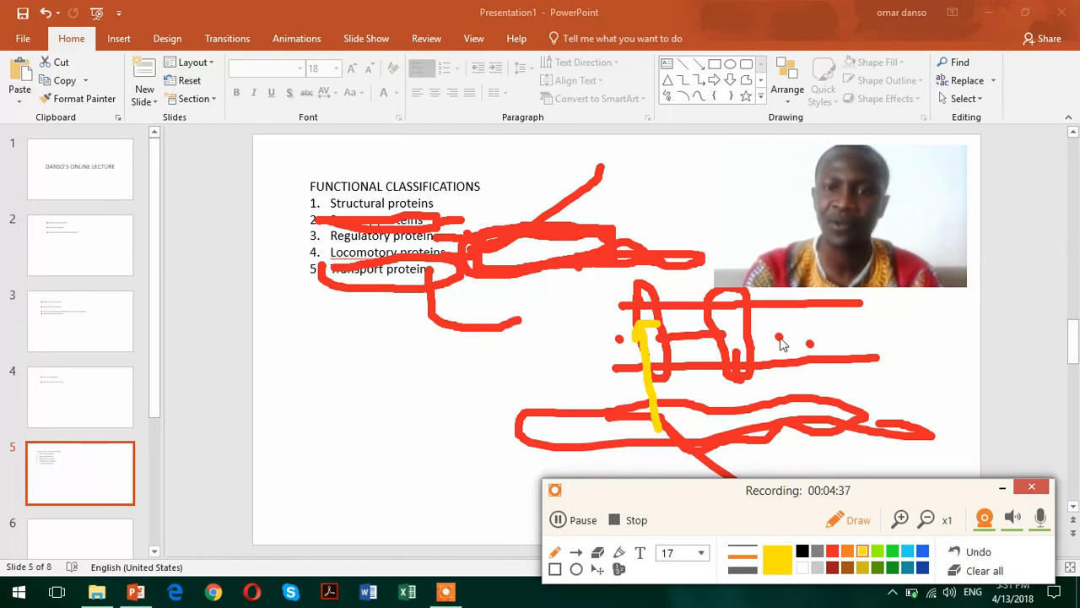
{"action": "left_click_drag", "start_coordinate": [780, 341], "coordinate": [773, 397]}
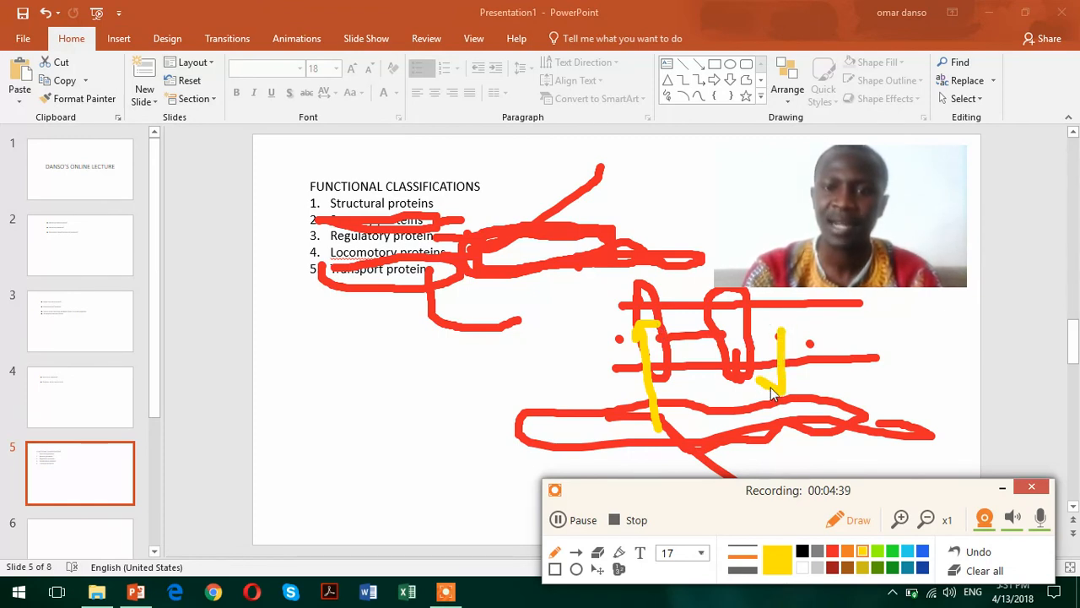
{"action": "left_click_drag", "start_coordinate": [779, 354], "coordinate": [794, 388]}
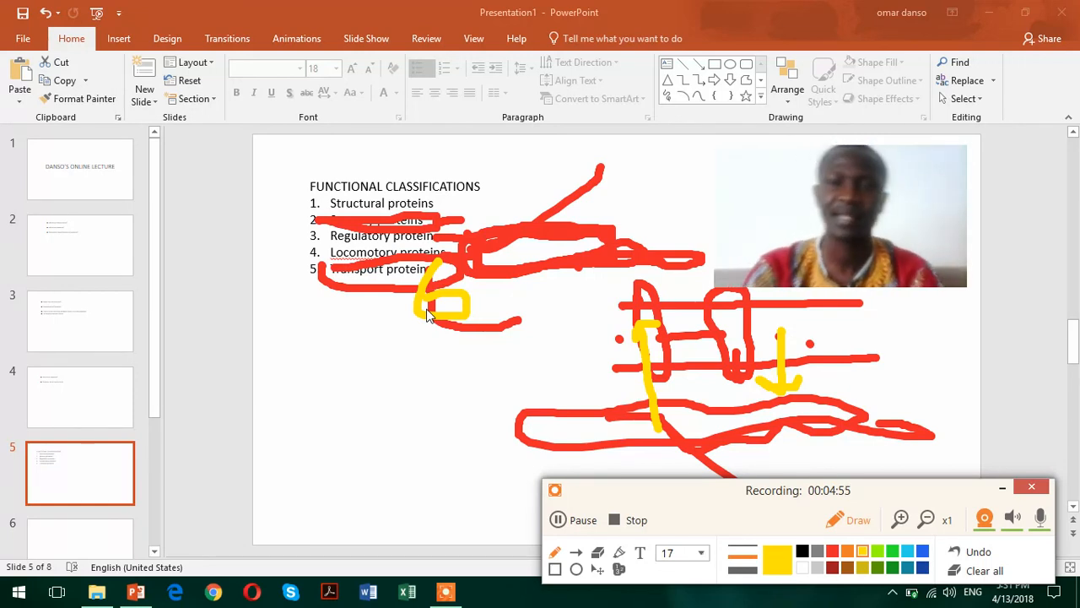
{"action": "mouse_move", "coordinate": [555, 487]}
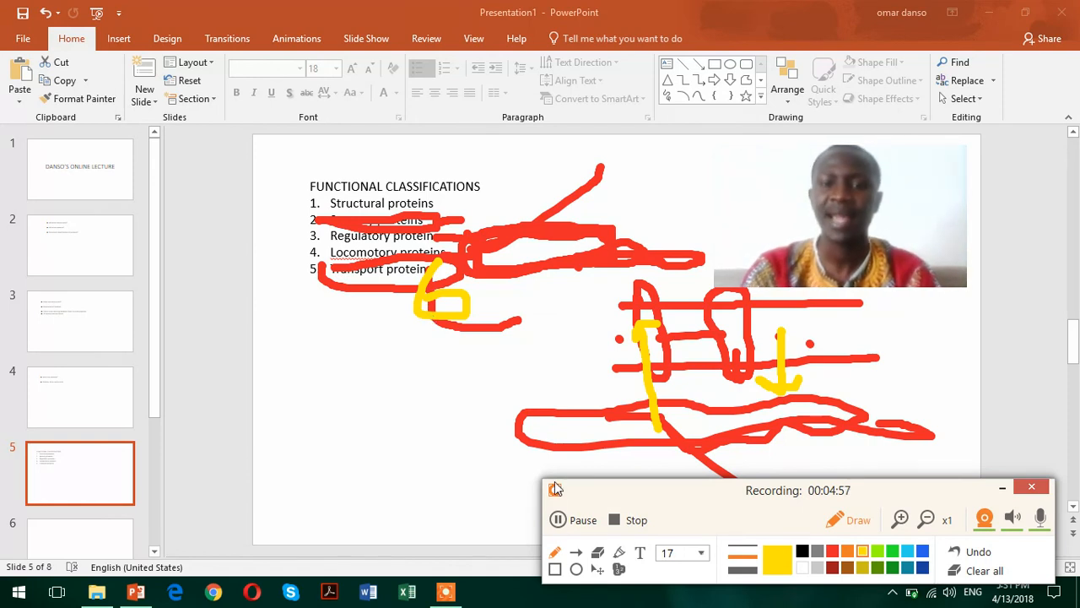